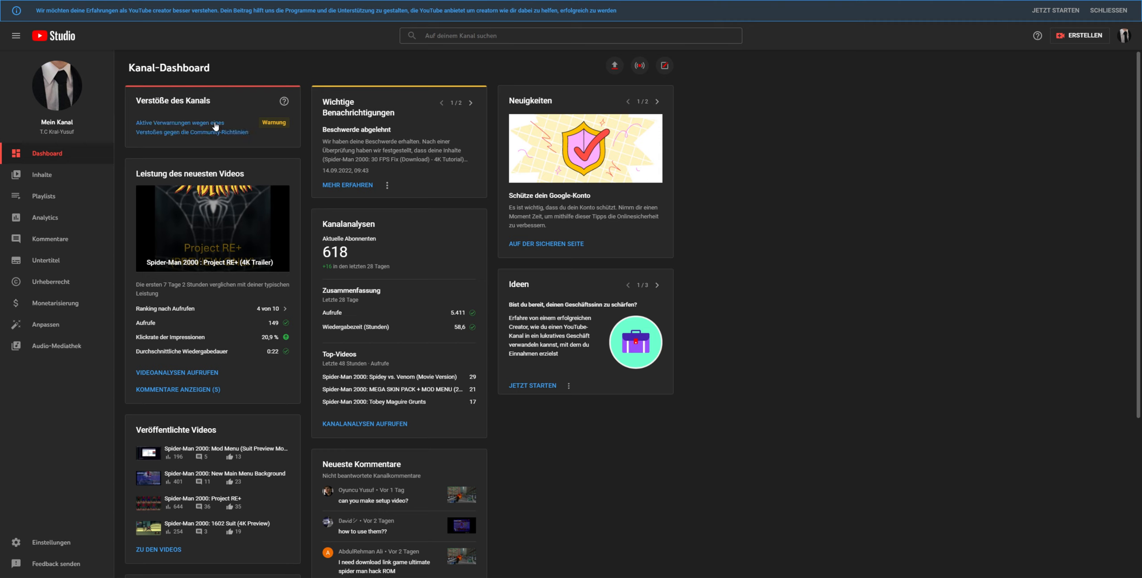
mouse_move(224, 143)
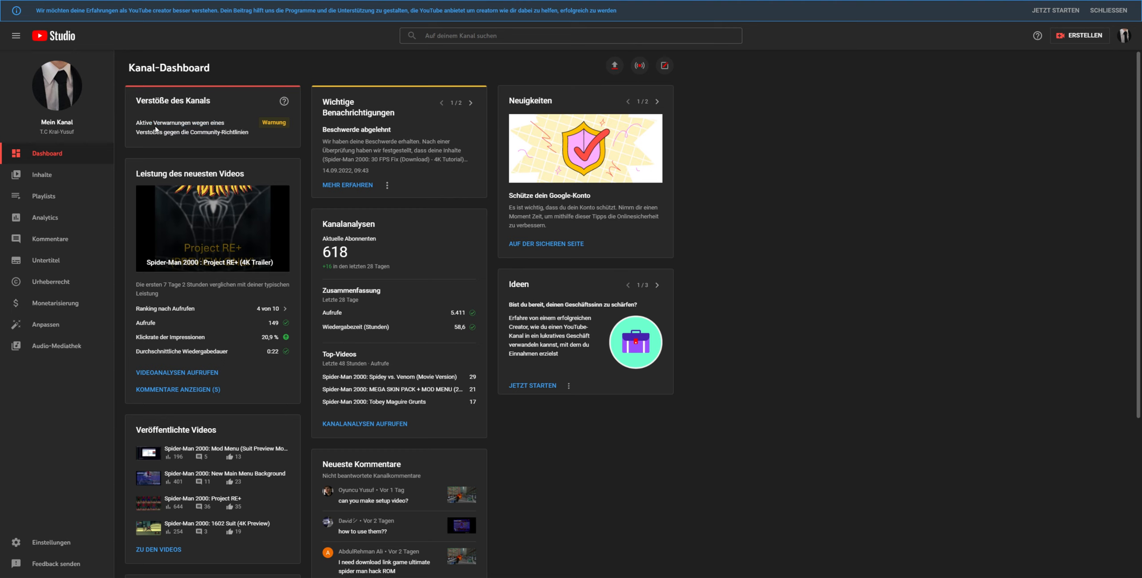
mouse_move(124, 137)
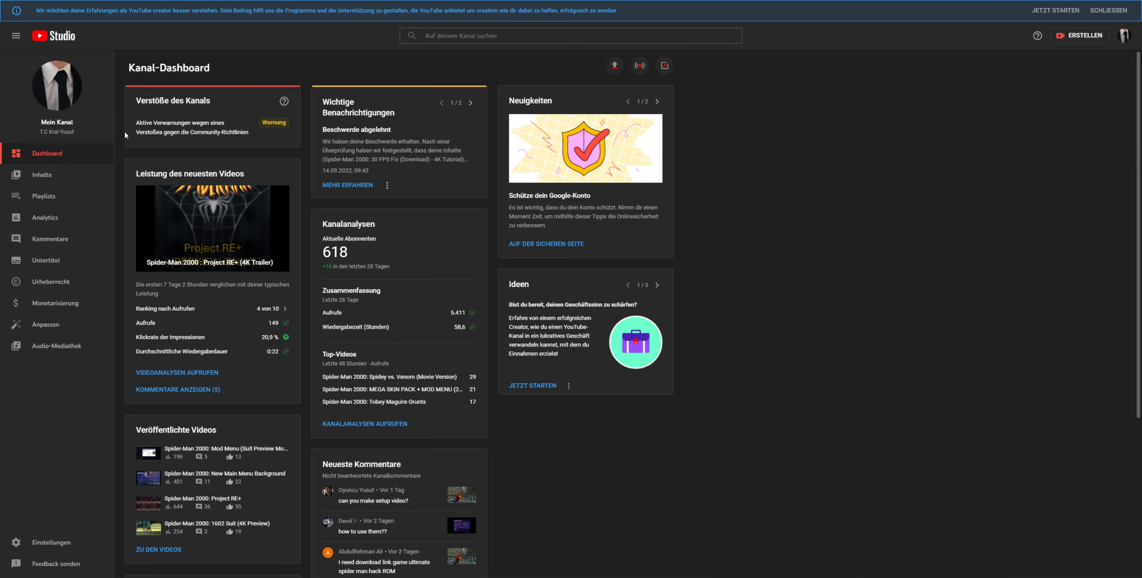
mouse_move(95, 141)
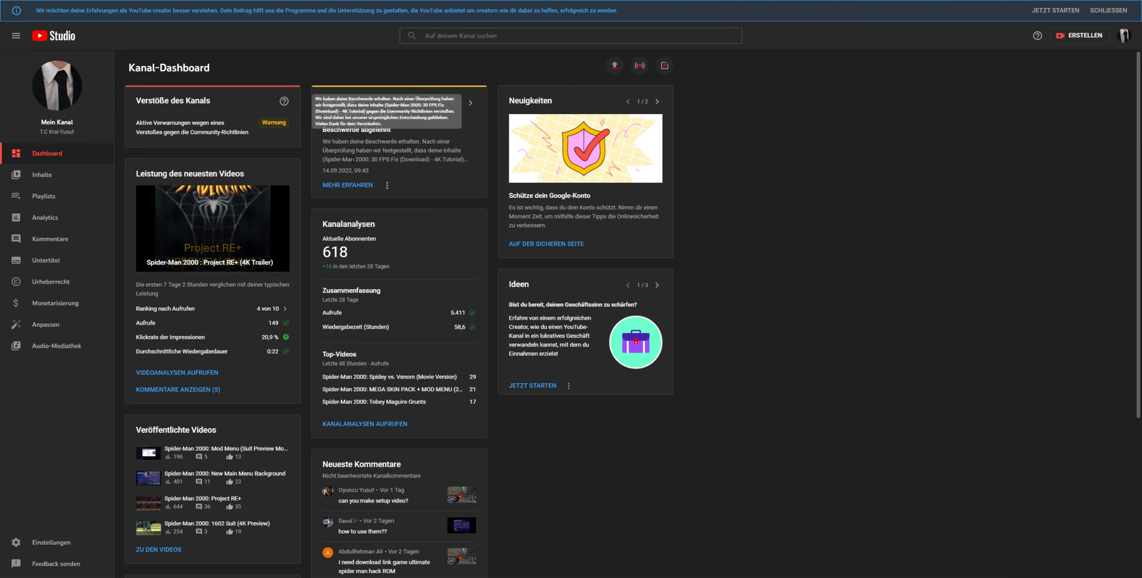
mouse_move(320, 161)
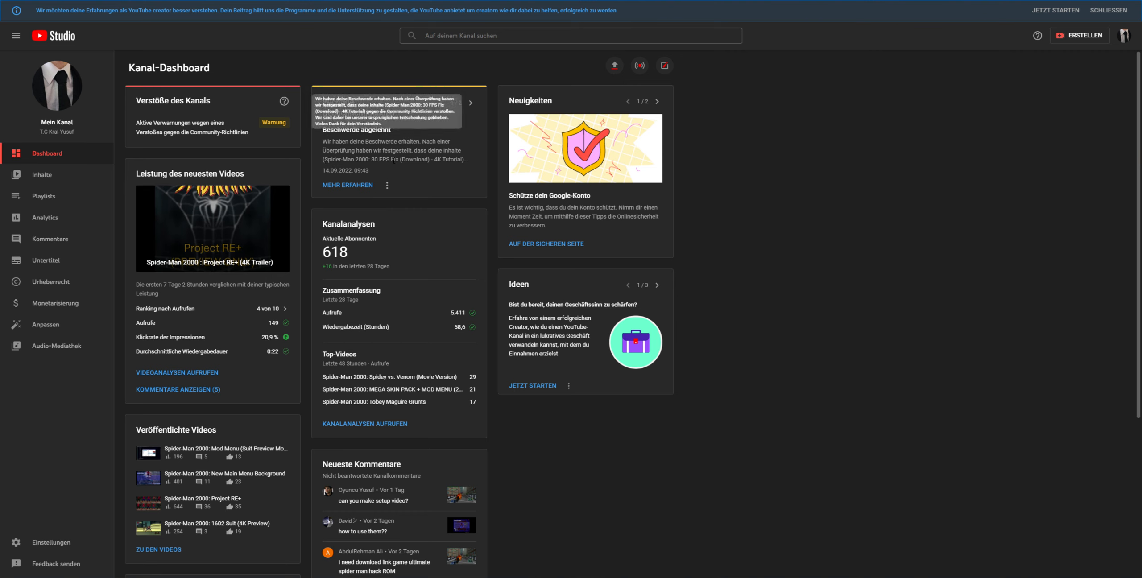
mouse_move(360, 149)
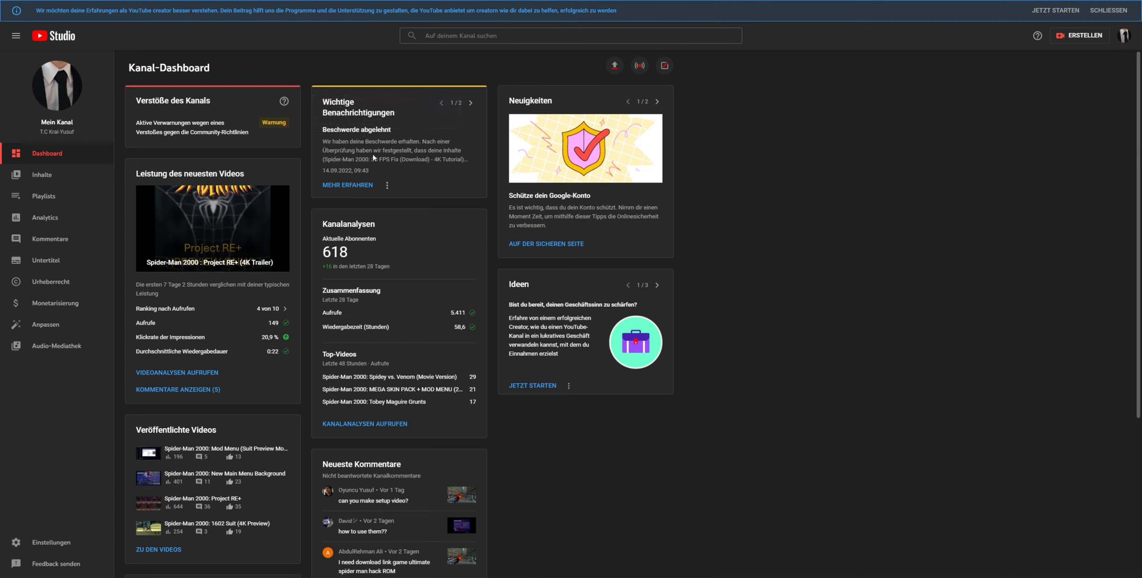
mouse_move(438, 216)
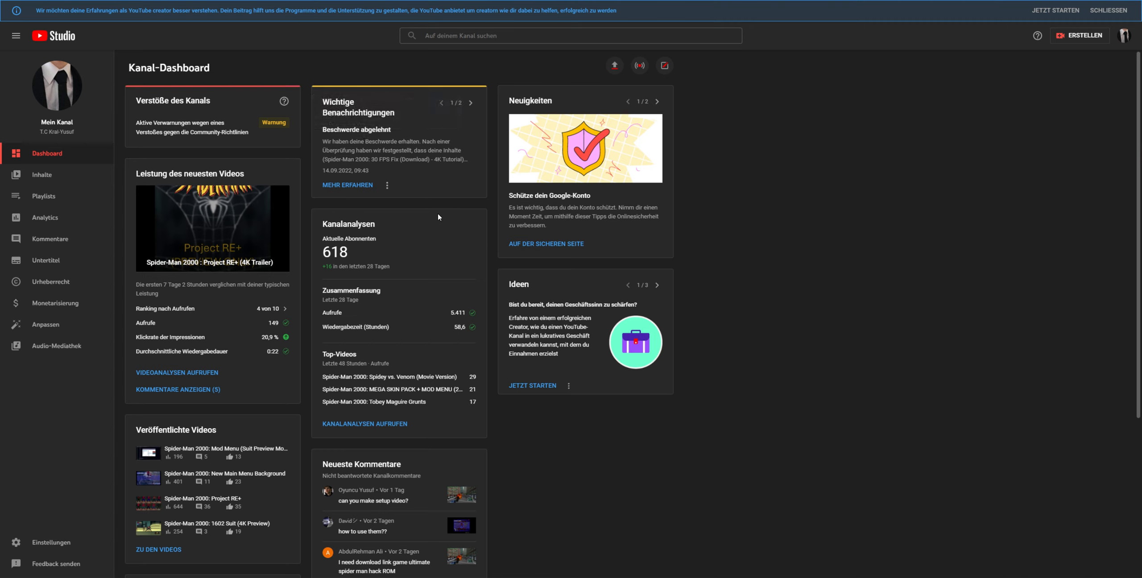
mouse_move(435, 221)
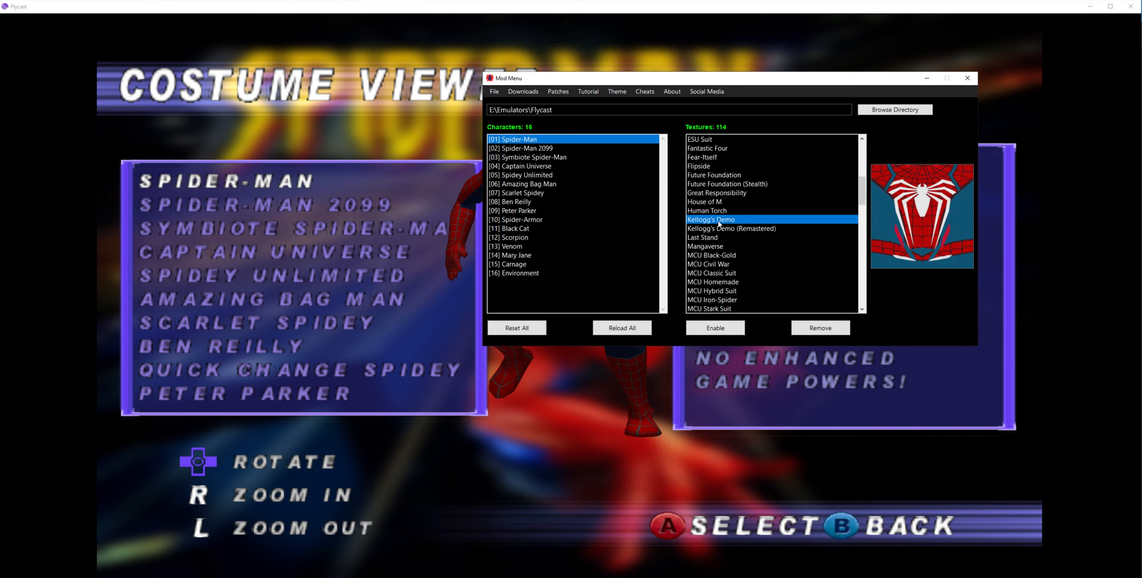
Scroll the Textures list to reach Symbiote Spider-Man's 37 suit textures.
scroll("down", 3)
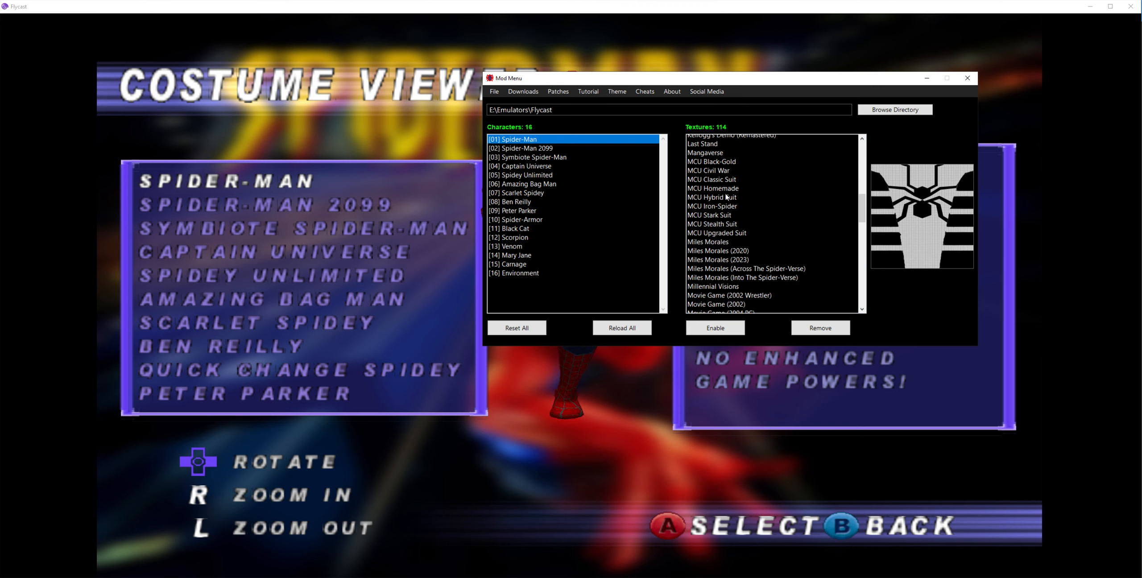
scroll("down", 3)
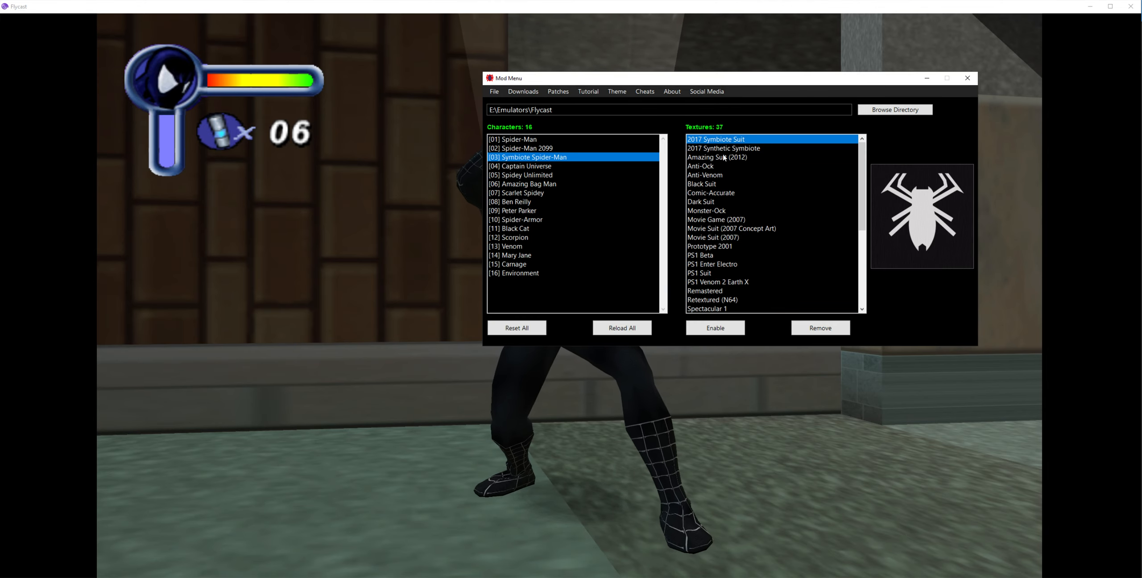
Preview the 2017 Synthetic Symbiote, Anti-Ock and one more Symbiote suit texture.
left_click(724, 148)
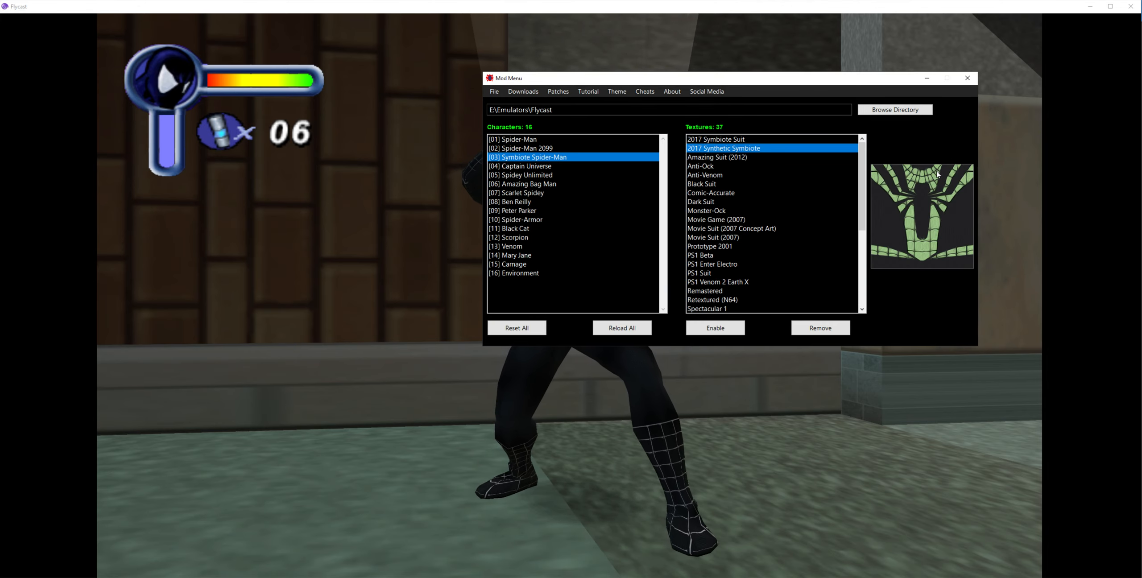
left_click(700, 166)
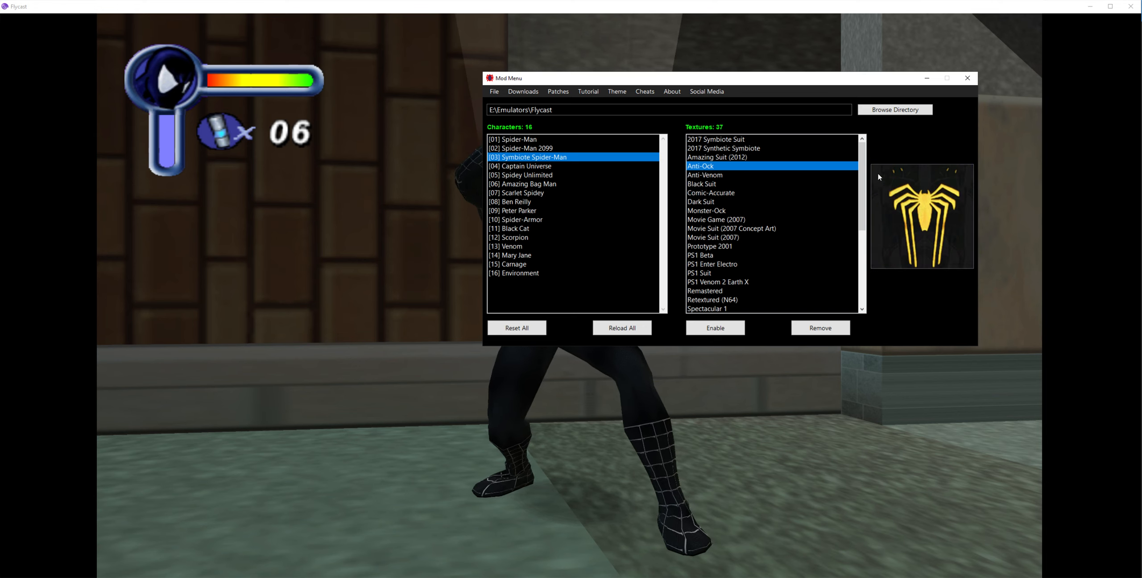
left_click(713, 236)
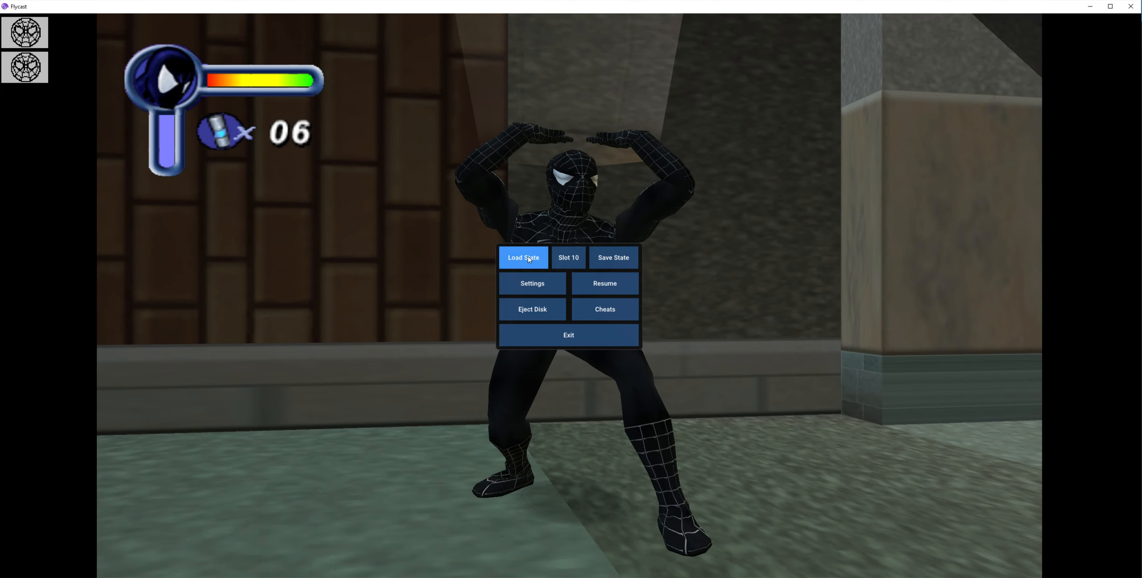
Load the saved state placing white-and-red-suited Spider-Man on a rooftop.
left_click(522, 257)
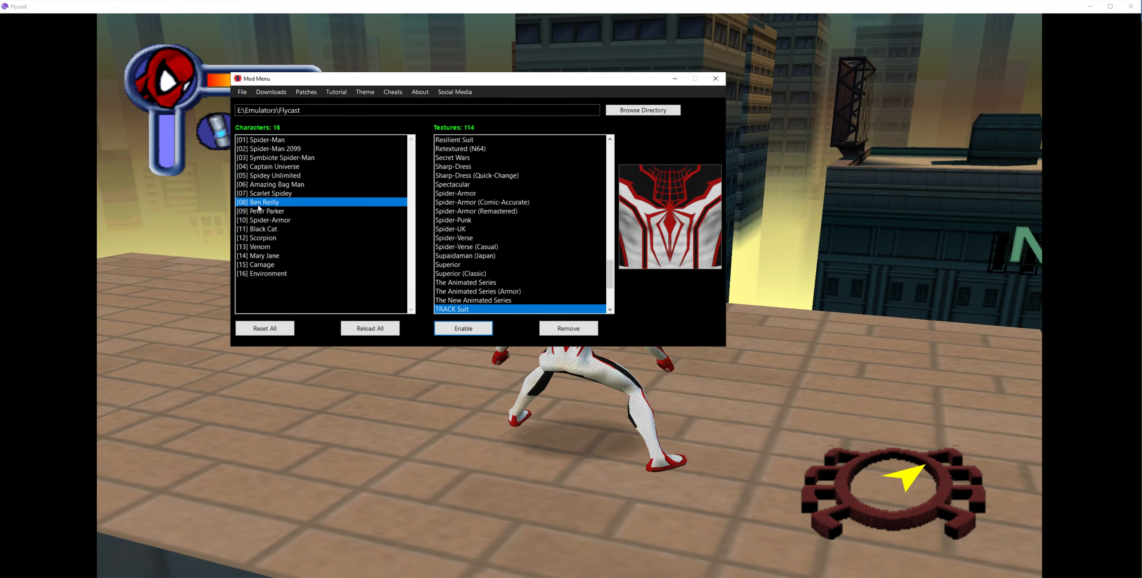
Select [01] Spider-Man, enable the Bulletproof texture and confirm the install success dialog.
left_click(261, 139)
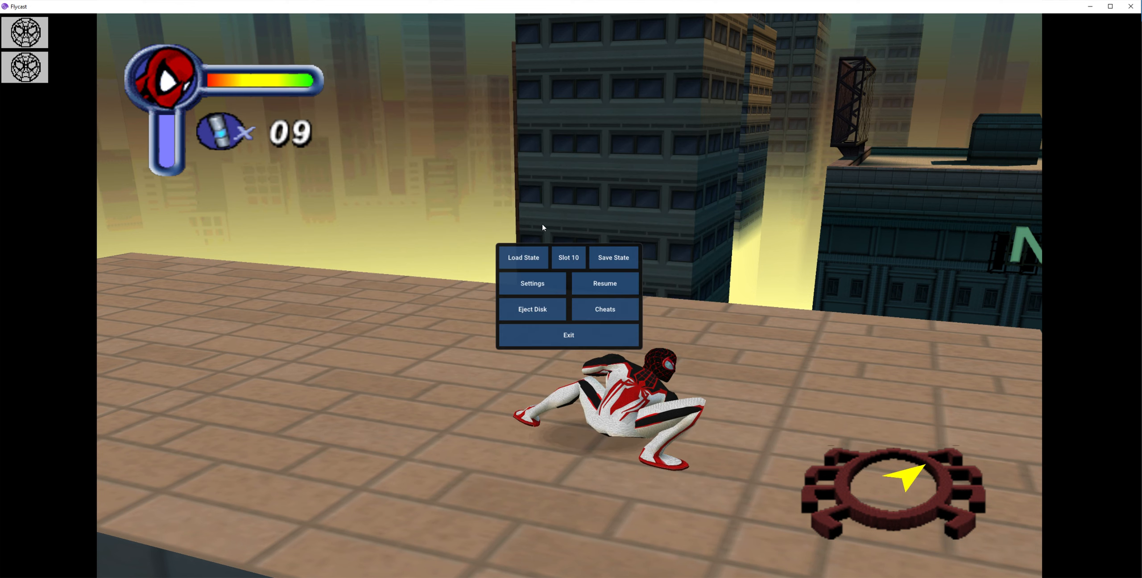
left_click(604, 283)
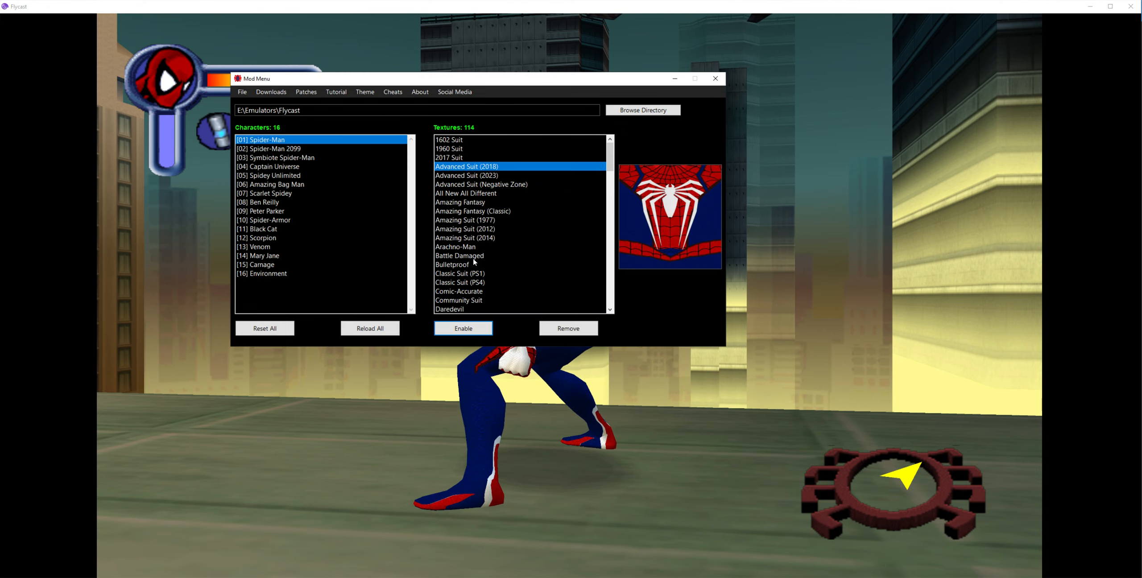
left_click(463, 328)
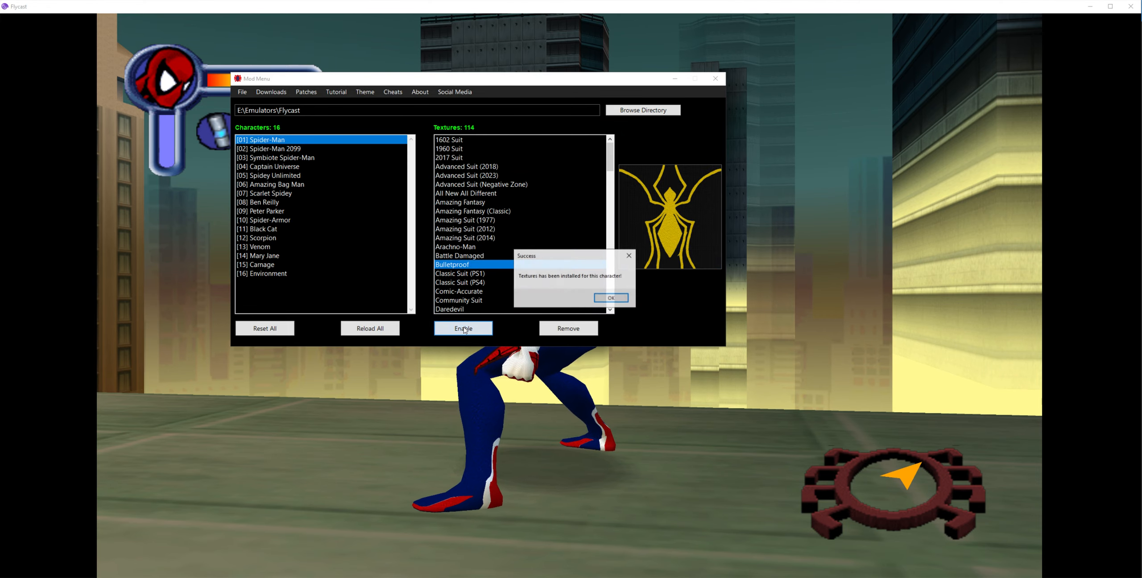
left_click(610, 297)
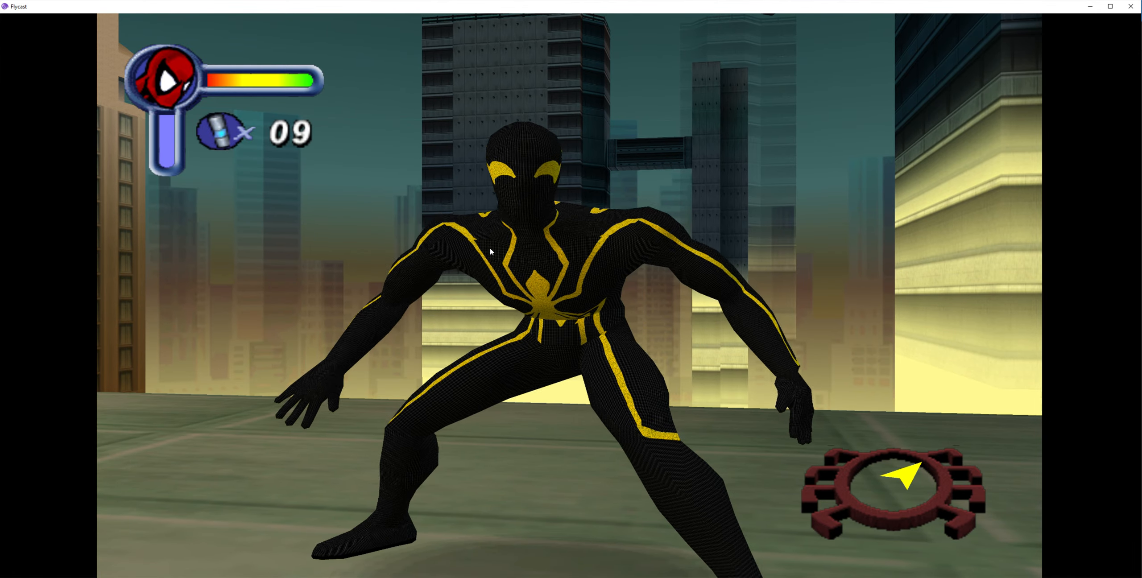